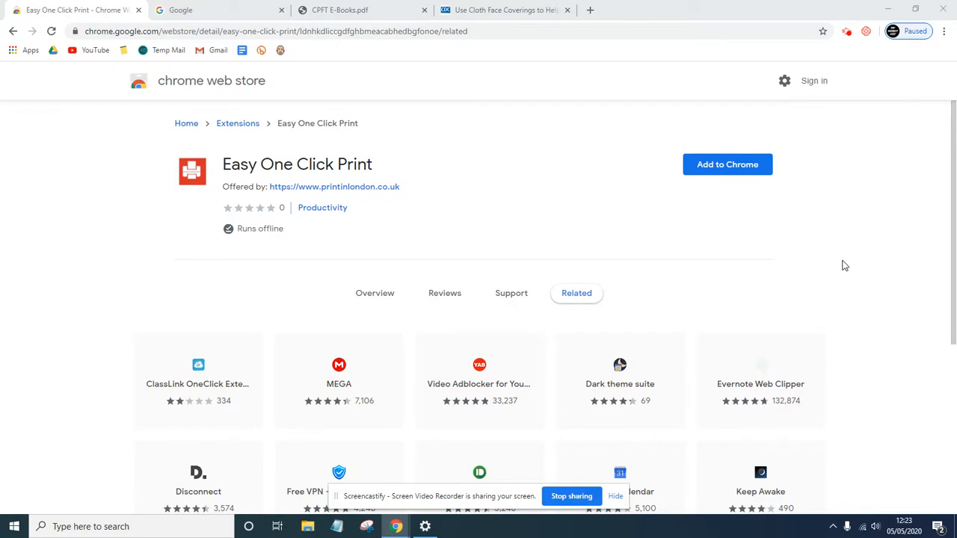
pyautogui.moveTo(834, 260)
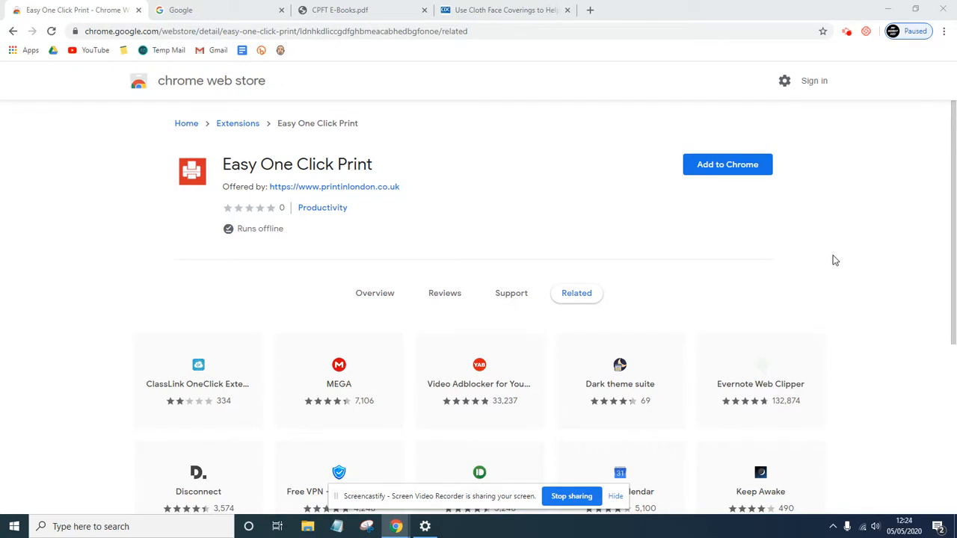
pyautogui.moveTo(643, 227)
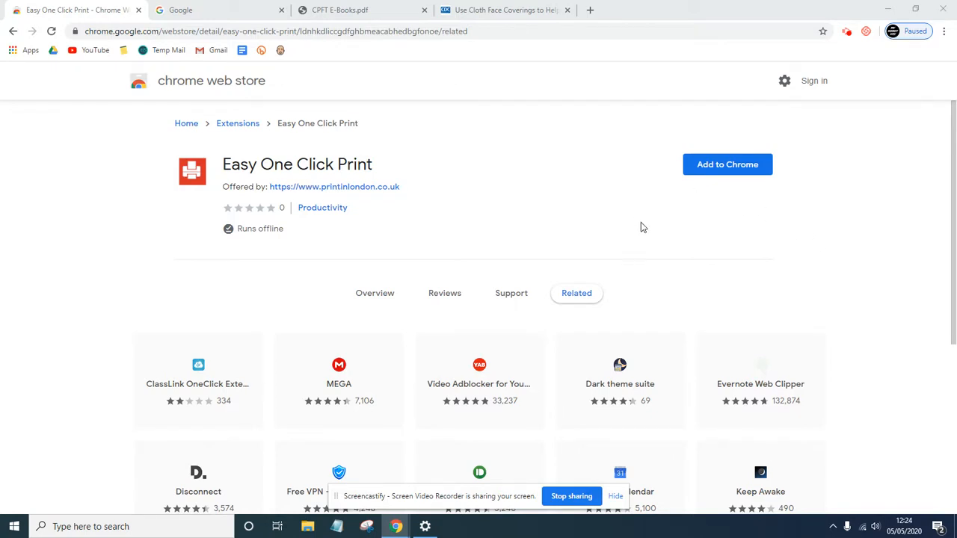
pyautogui.moveTo(719, 168)
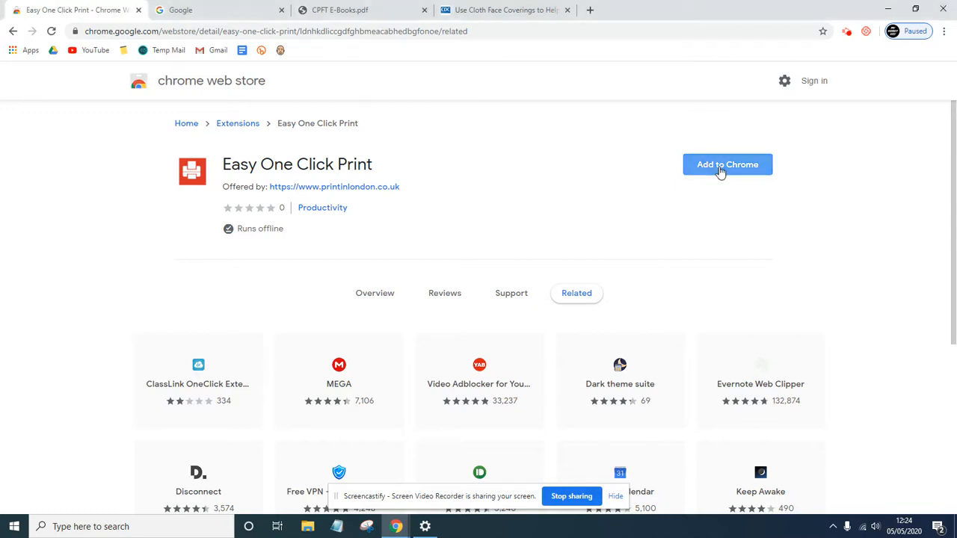
# - Install Easy One Click Print, then close its privacy policy tab
pyautogui.click(727, 164)
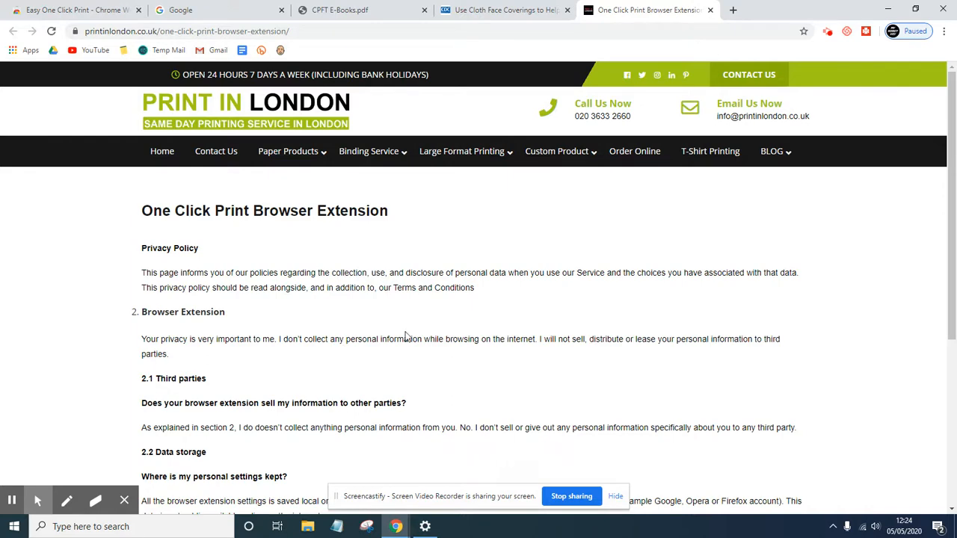
pyautogui.moveTo(712, 11)
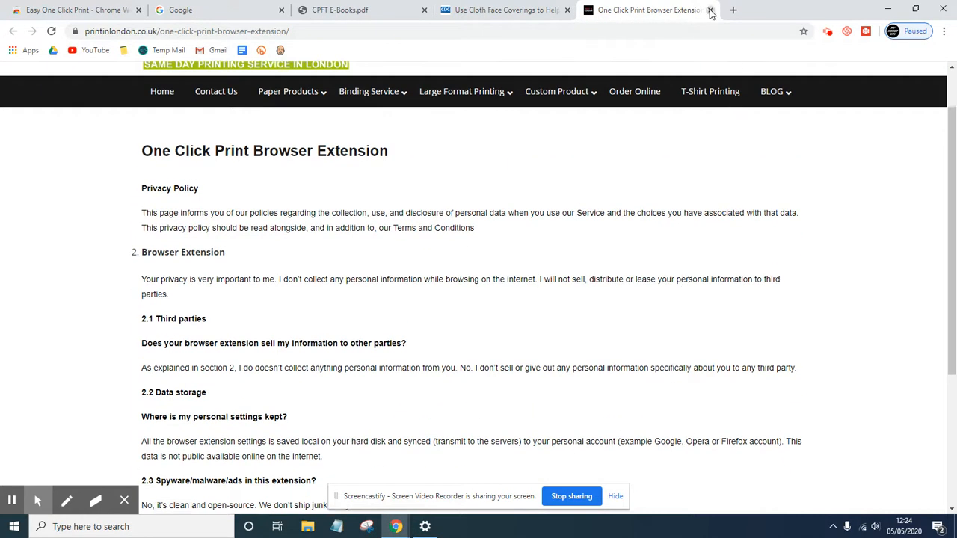
pyautogui.click(710, 13)
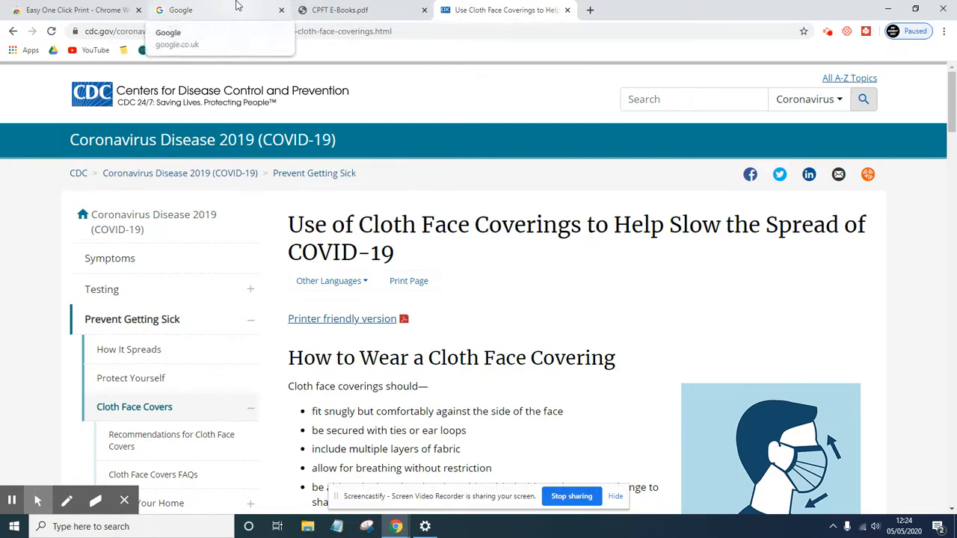
# - Open One Click Print's preview of the Google page, set OneNote for Windows, and cancel
pyautogui.click(195, 10)
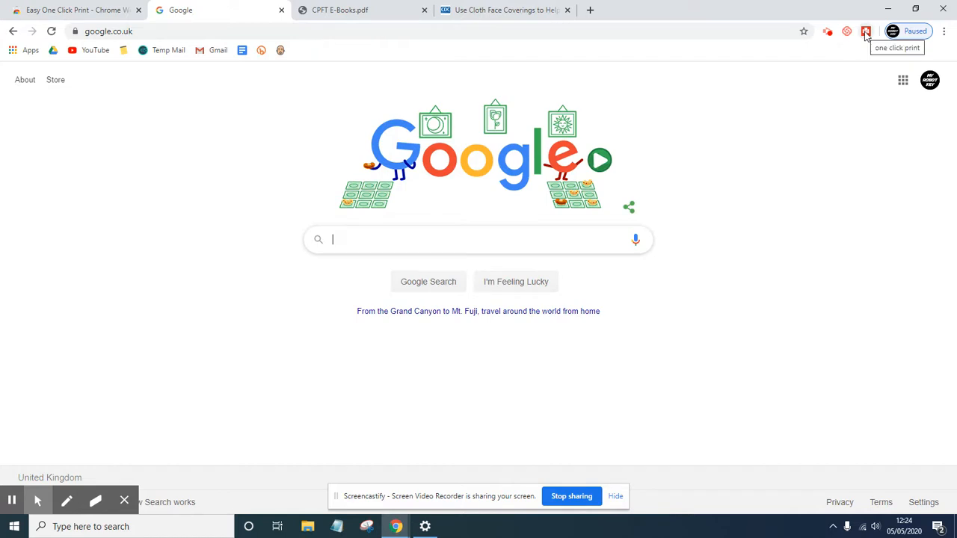
pyautogui.click(864, 31)
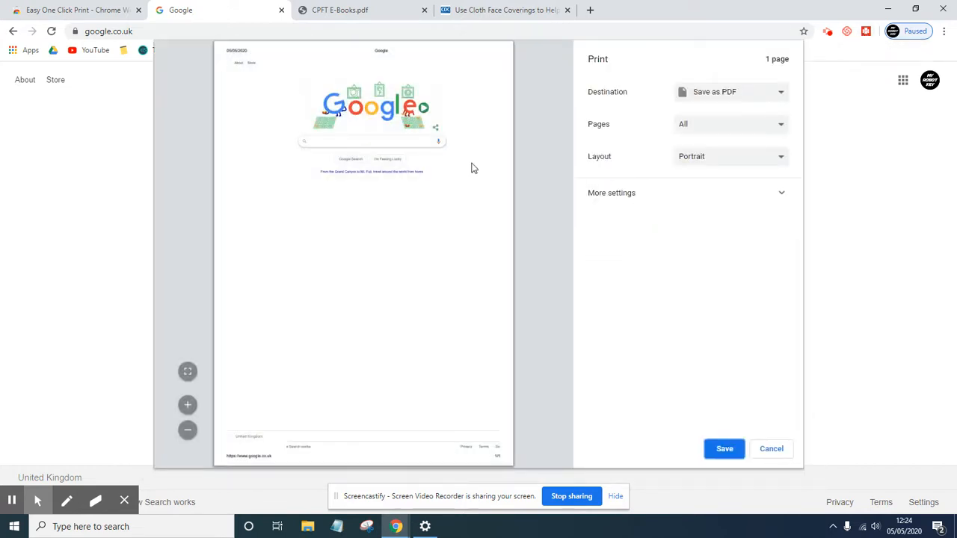
pyautogui.click(730, 91)
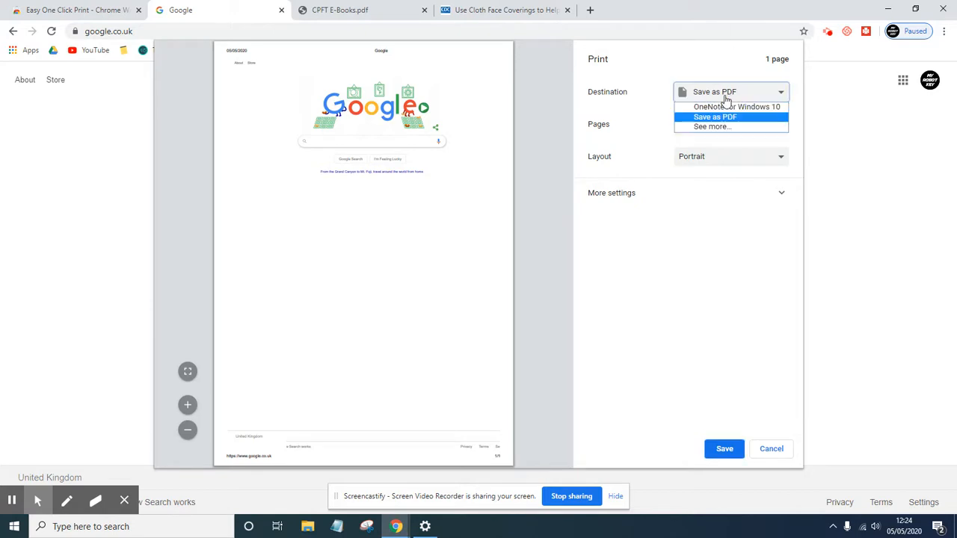
pyautogui.click(729, 106)
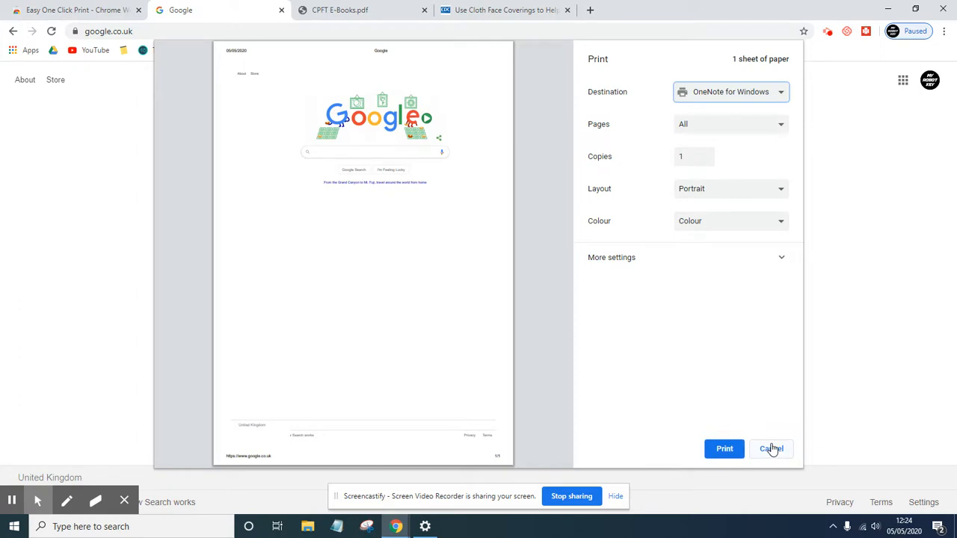
pyautogui.click(771, 448)
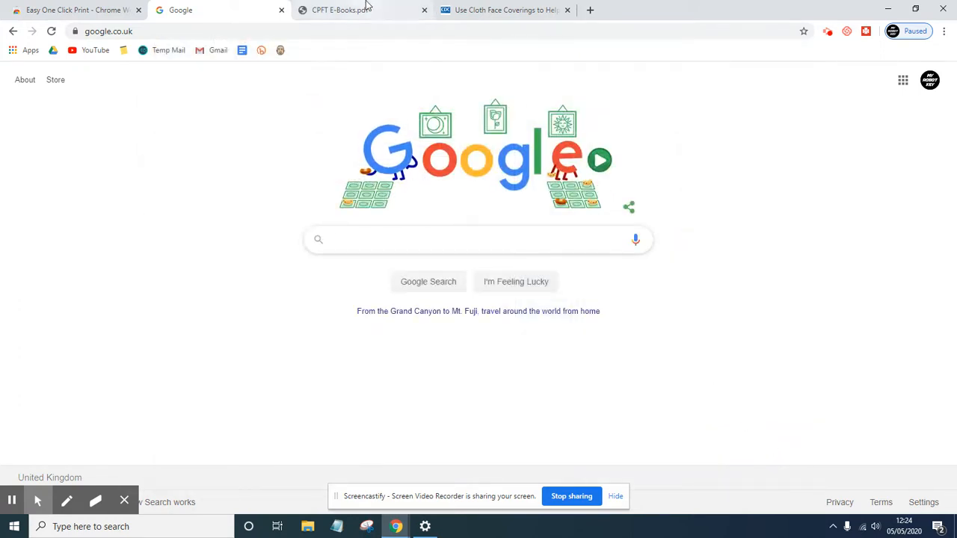
# - Preview the CPFT E-Books PDF with One Click Print, cancel, then return to CDC
pyautogui.click(356, 9)
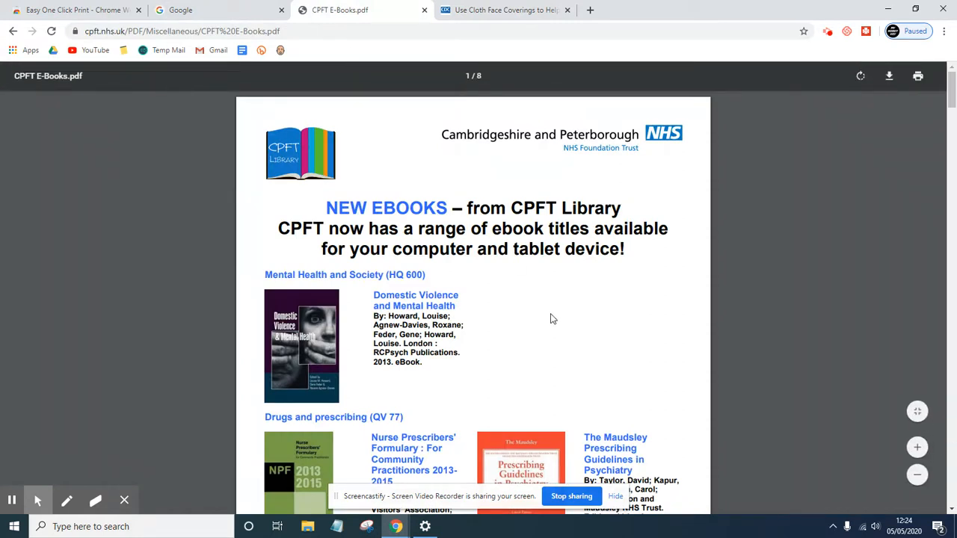
pyautogui.scroll(-3)
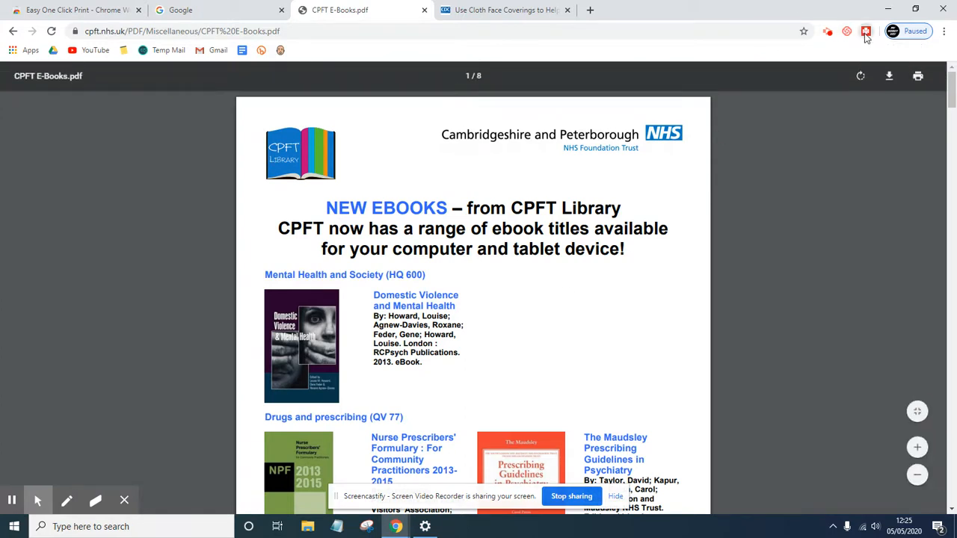
pyautogui.click(915, 75)
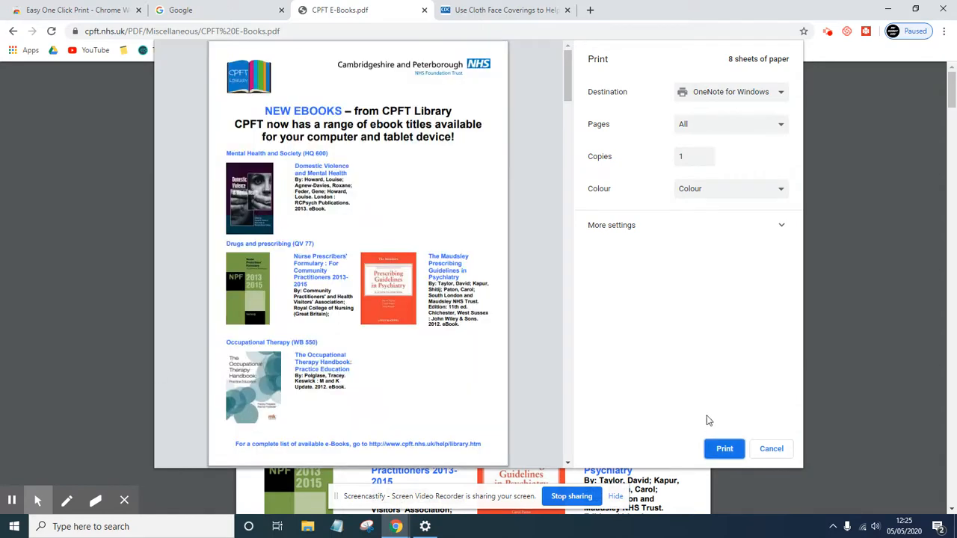
pyautogui.moveTo(769, 448)
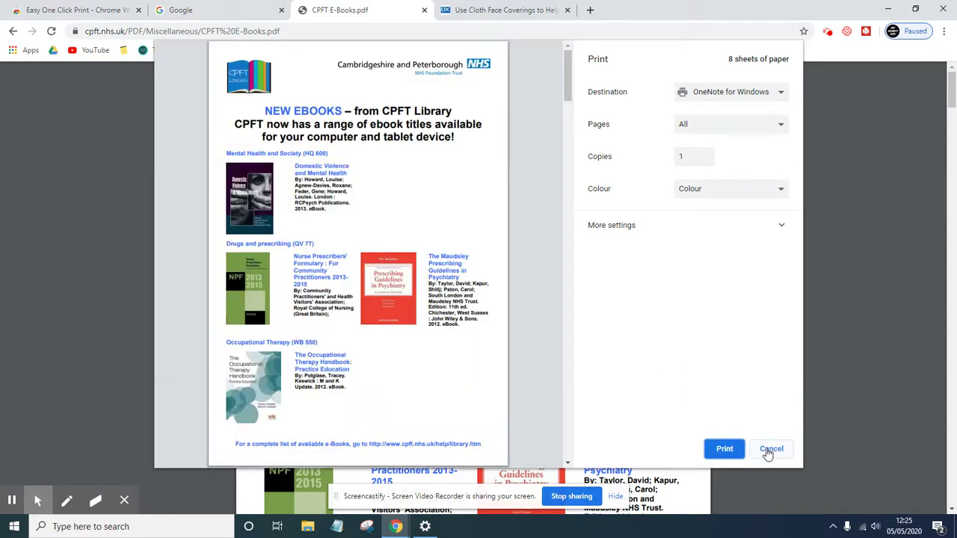
pyautogui.click(770, 449)
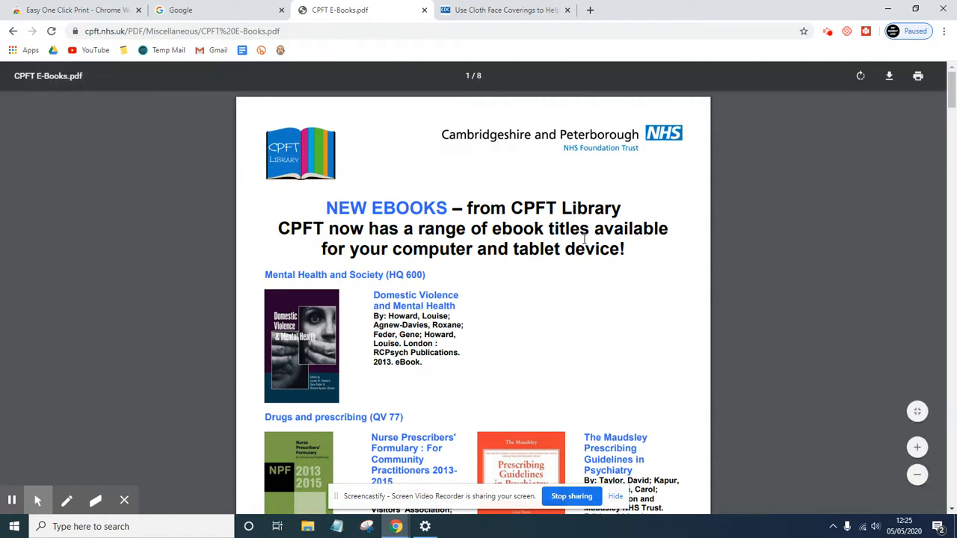
pyautogui.click(501, 9)
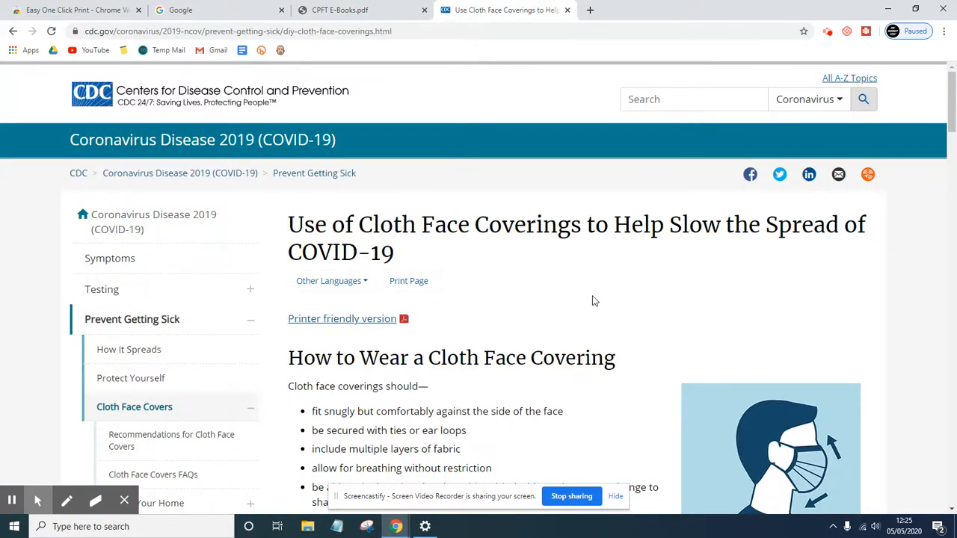
# - Scroll the CDC face-coverings page down to the homemade face-coverings section
pyautogui.scroll(-3)
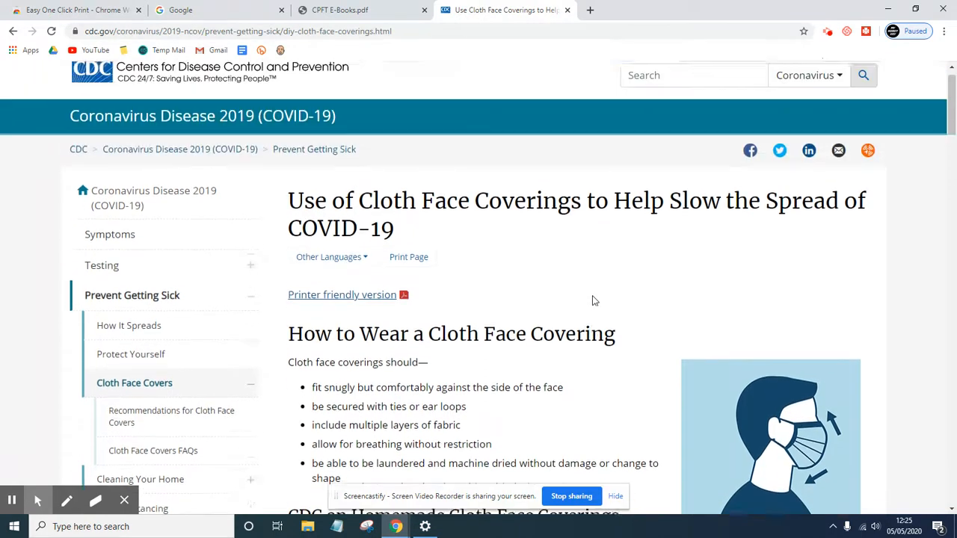
pyautogui.scroll(-3)
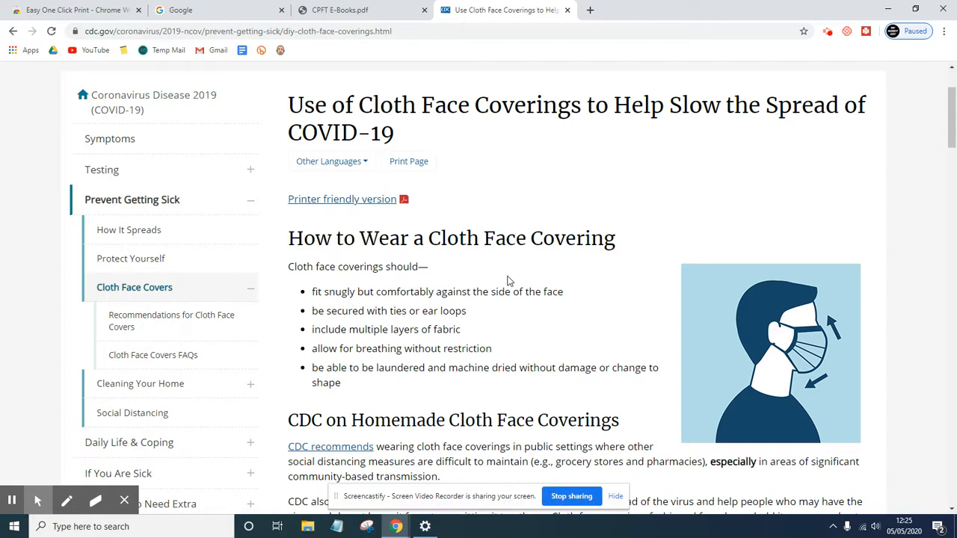
pyautogui.moveTo(618, 237)
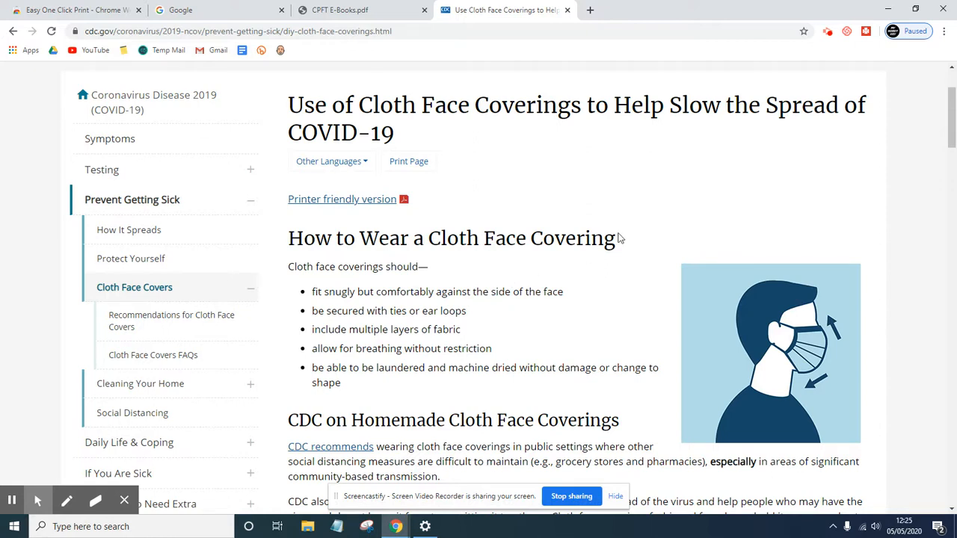
pyautogui.moveTo(678, 225)
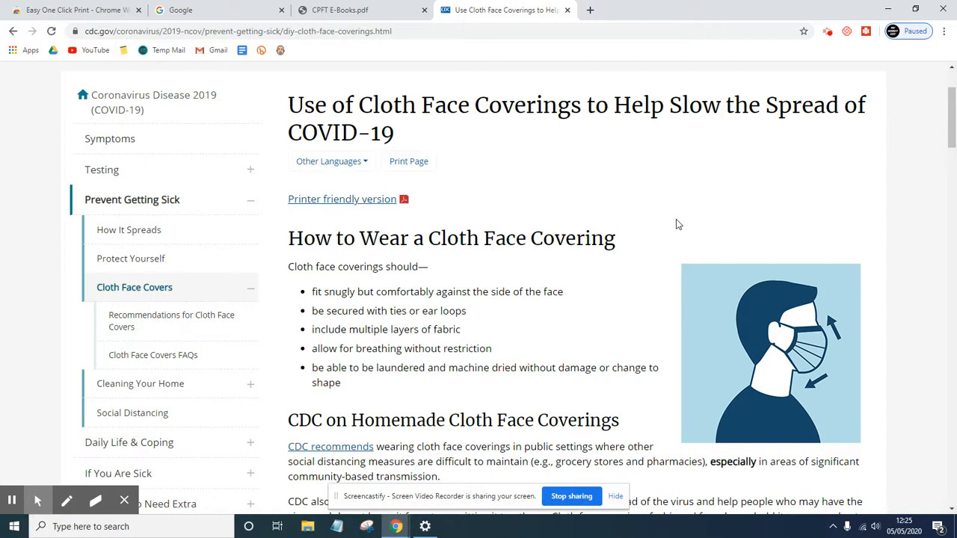
pyautogui.moveTo(791, 233)
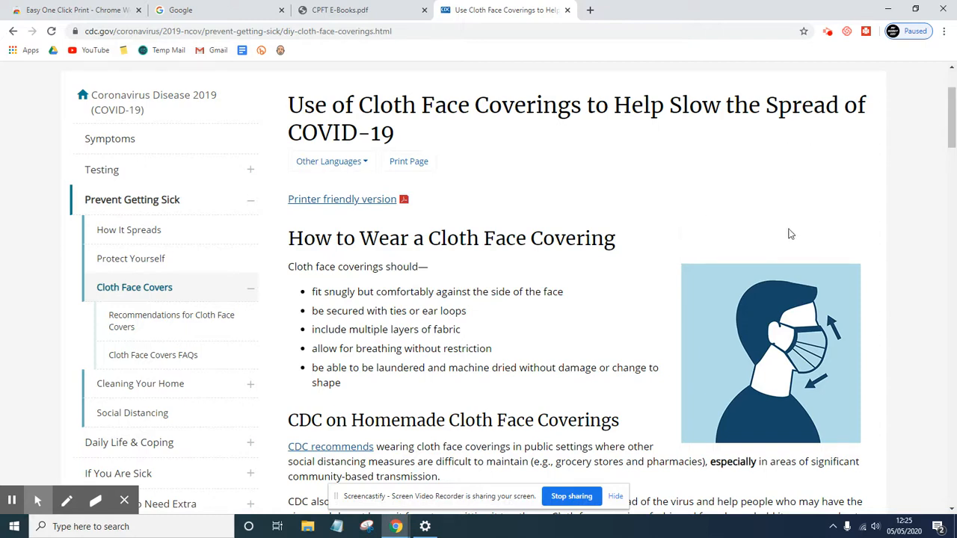
pyautogui.moveTo(792, 203)
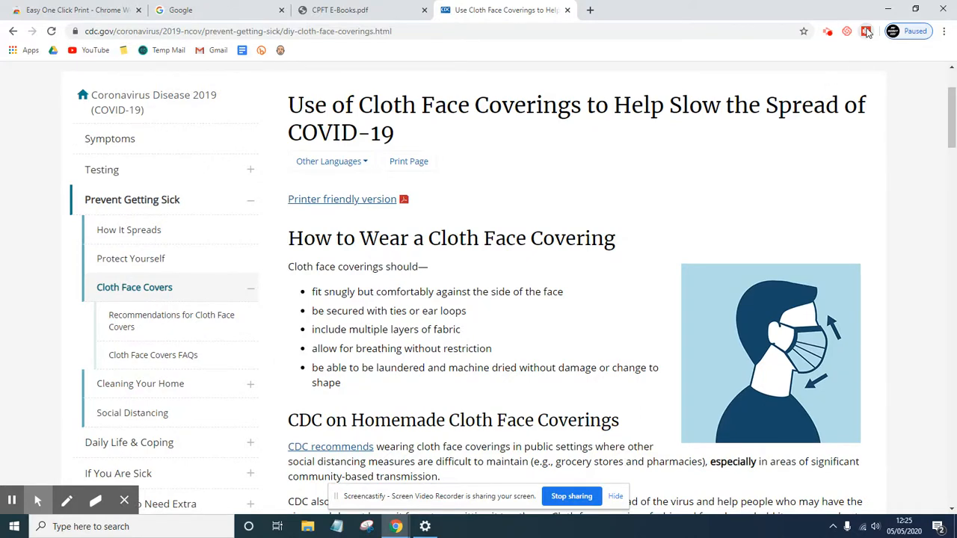
pyautogui.click(862, 32)
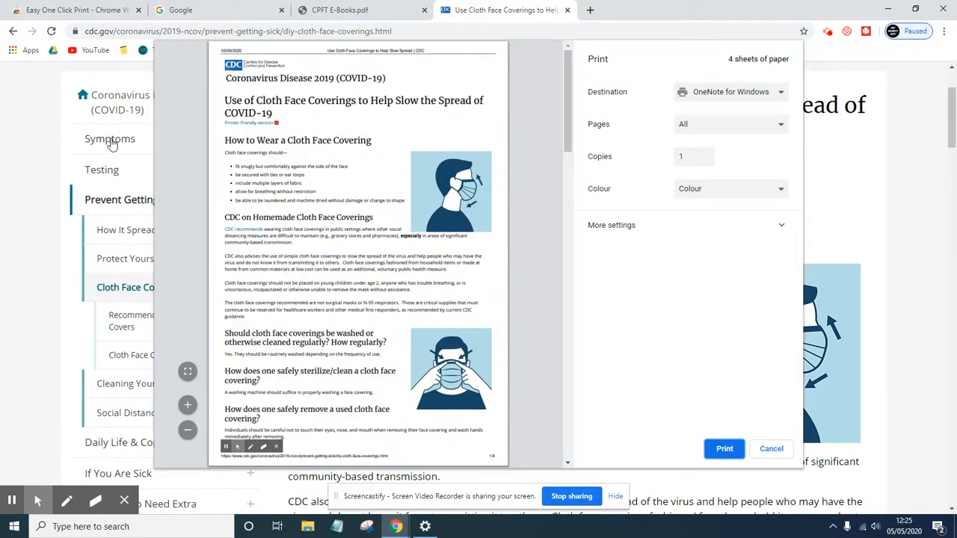
pyautogui.moveTo(122, 392)
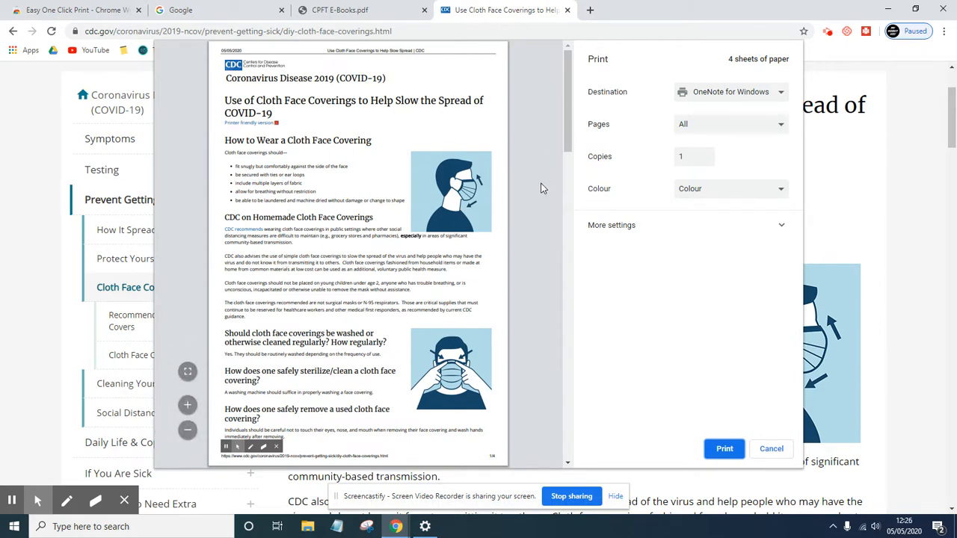
pyautogui.moveTo(179, 382)
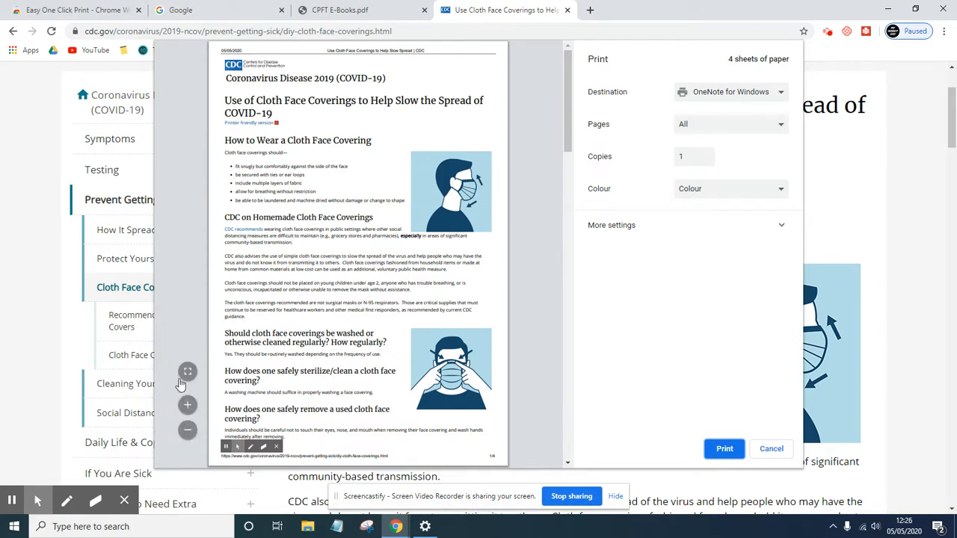
pyautogui.click(730, 91)
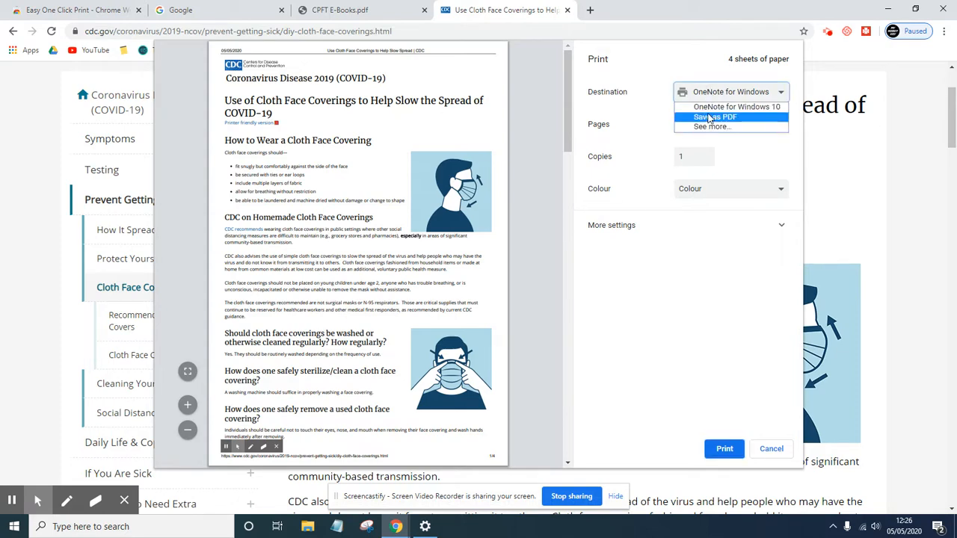
pyautogui.click(712, 116)
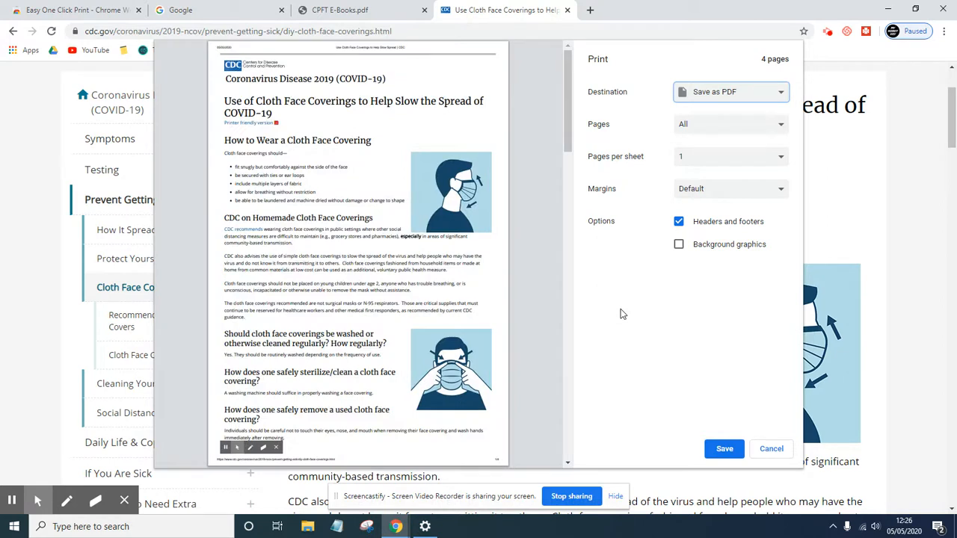
pyautogui.moveTo(709, 470)
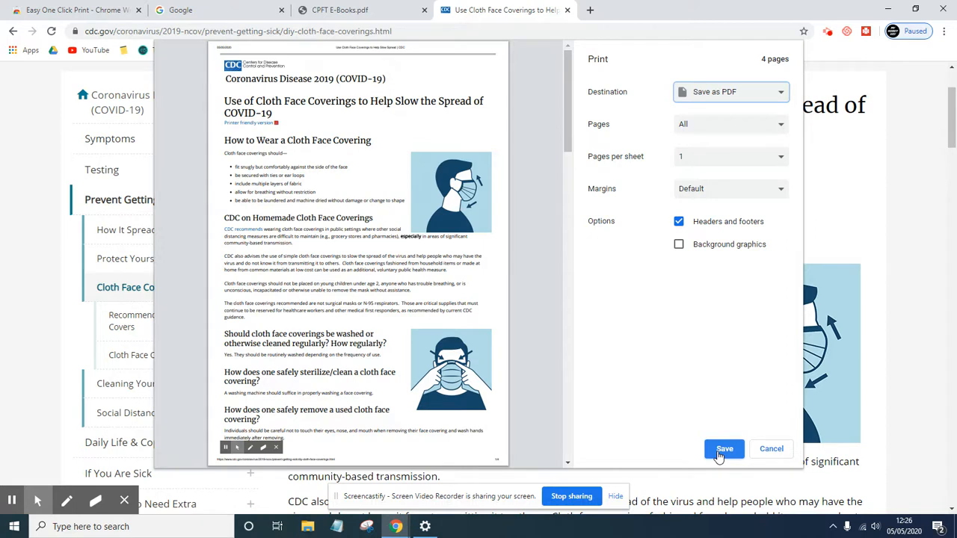
pyautogui.moveTo(770, 452)
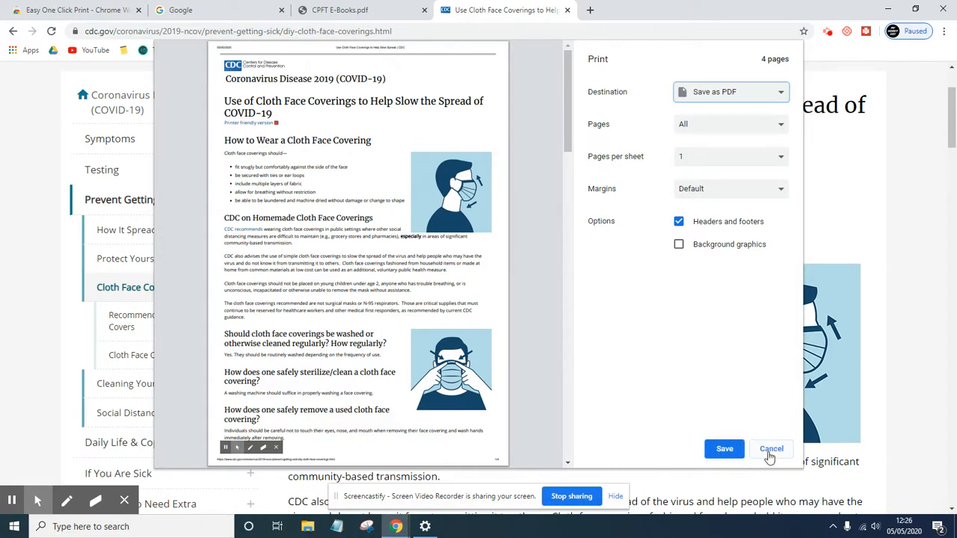
pyautogui.moveTo(760, 458)
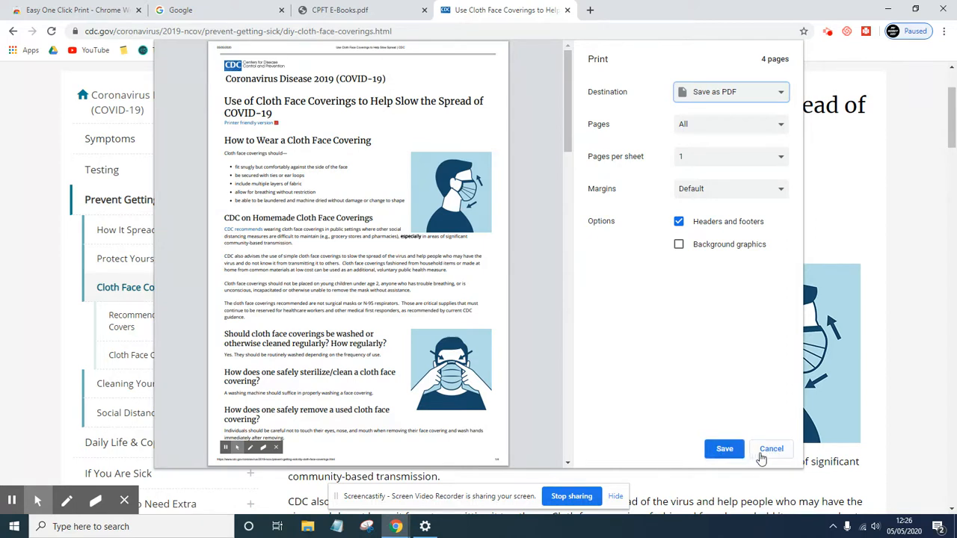
pyautogui.click(771, 449)
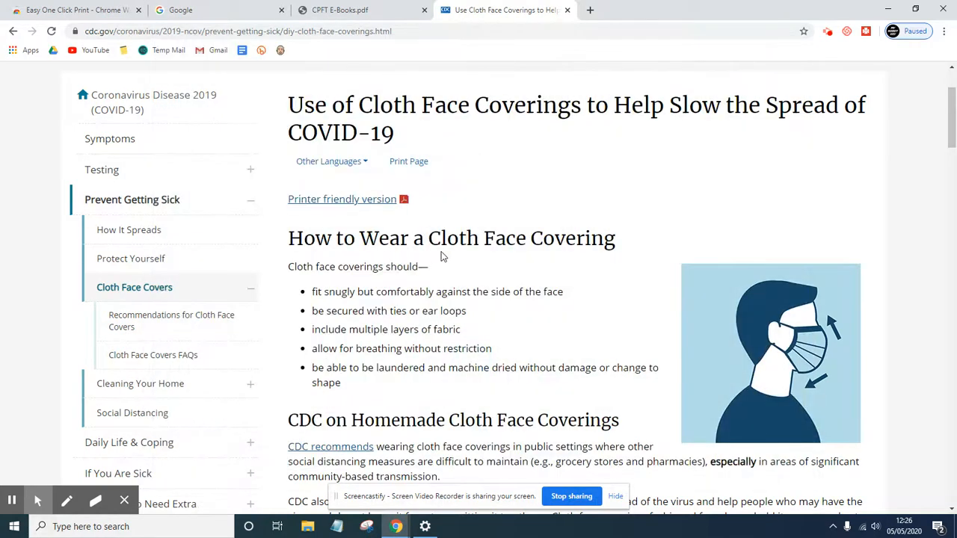
pyautogui.moveTo(269, 129)
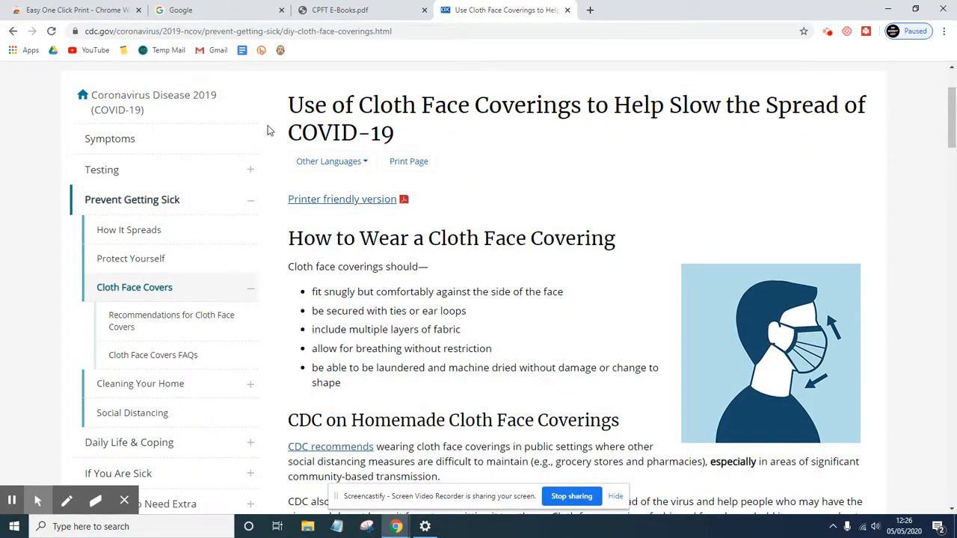
pyautogui.moveTo(271, 125)
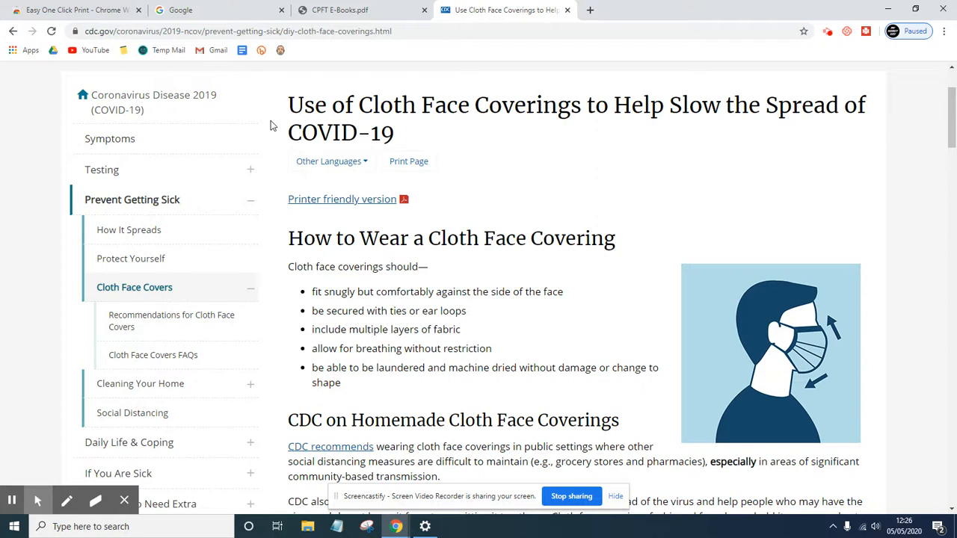
pyautogui.moveTo(172, 262)
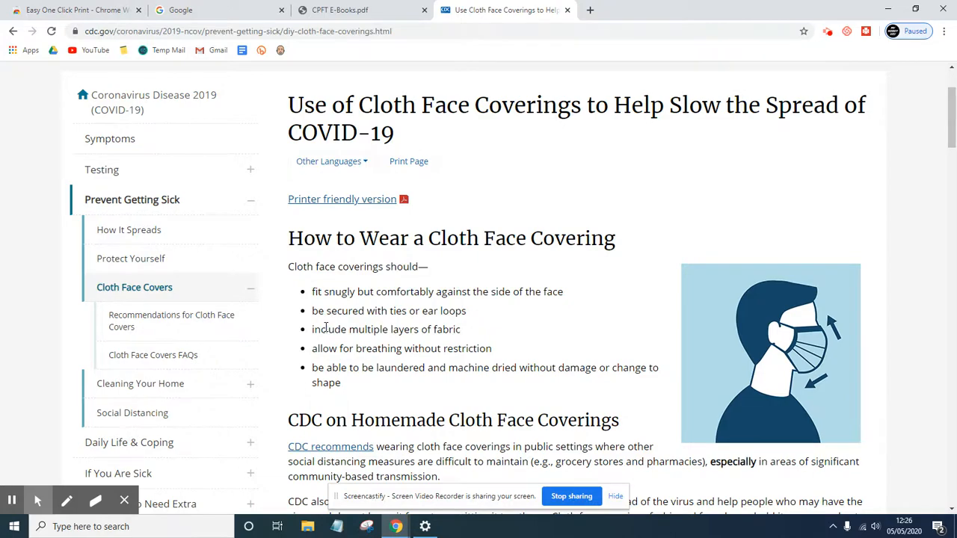
pyautogui.scroll(-3)
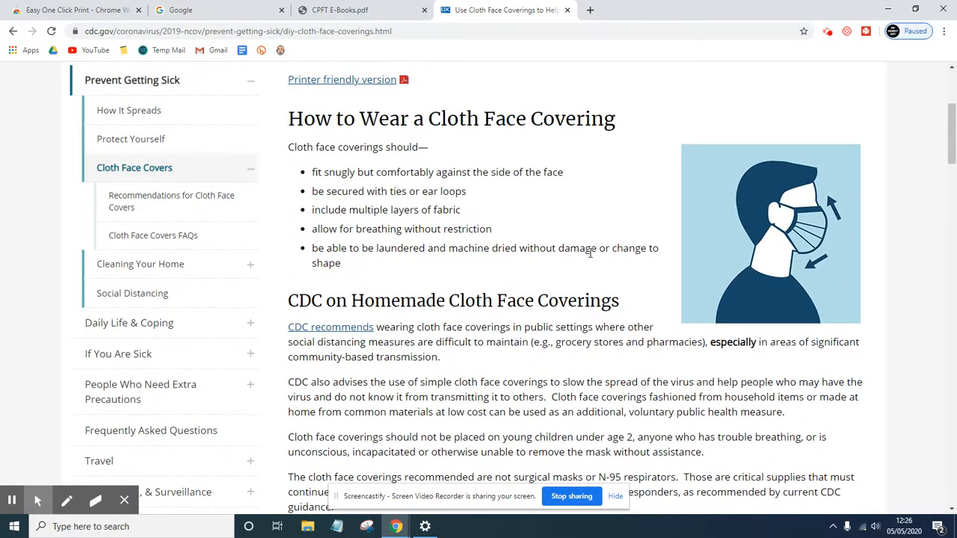
pyautogui.moveTo(584, 275)
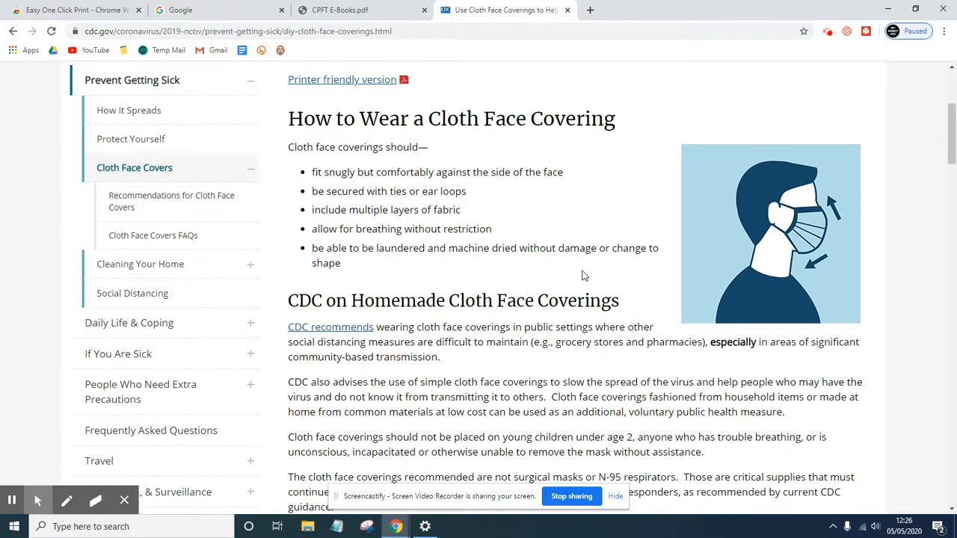
pyautogui.moveTo(422, 260)
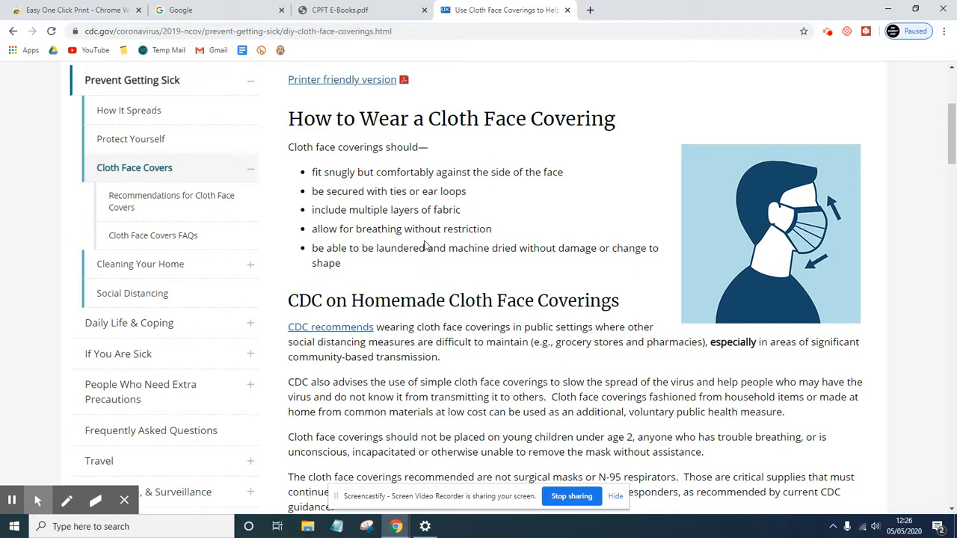
pyautogui.moveTo(434, 287)
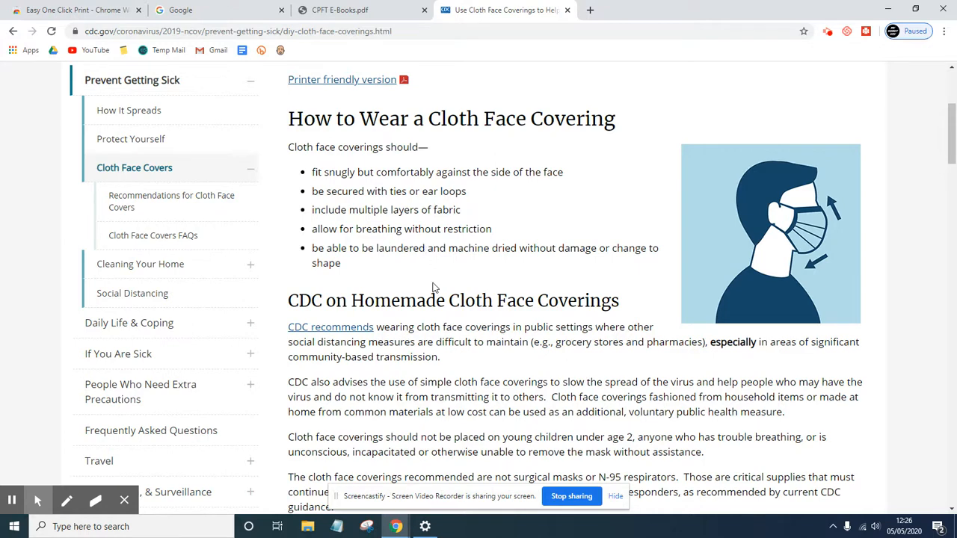
pyautogui.moveTo(136, 448)
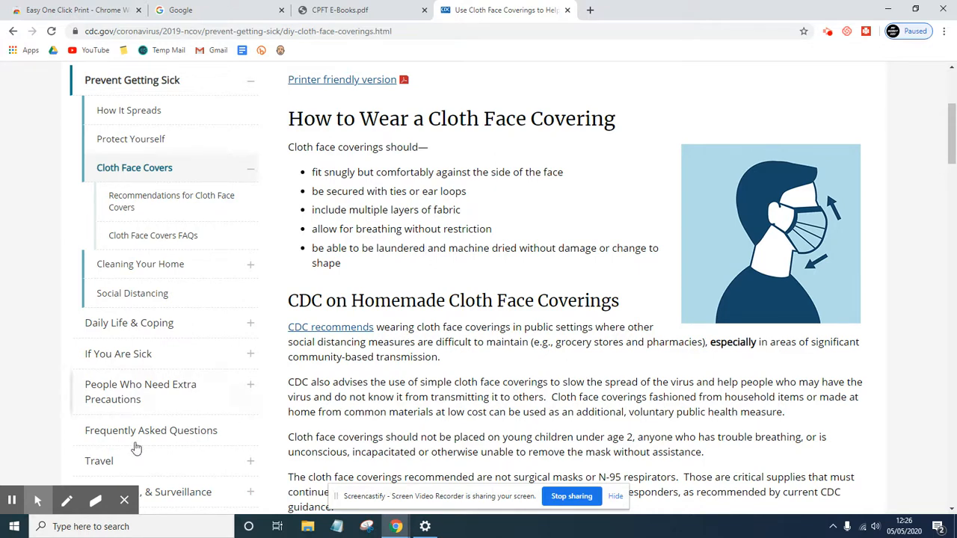